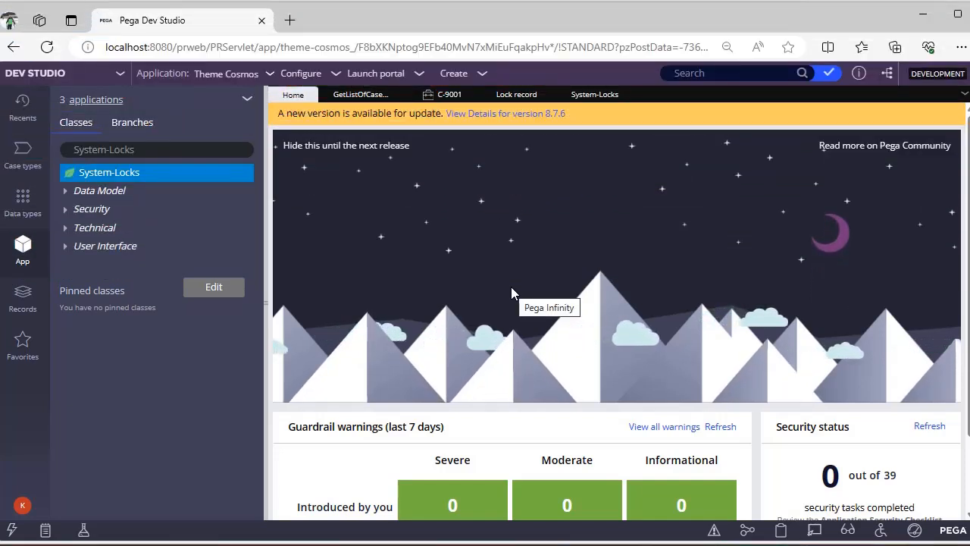
mouse_move(548, 394)
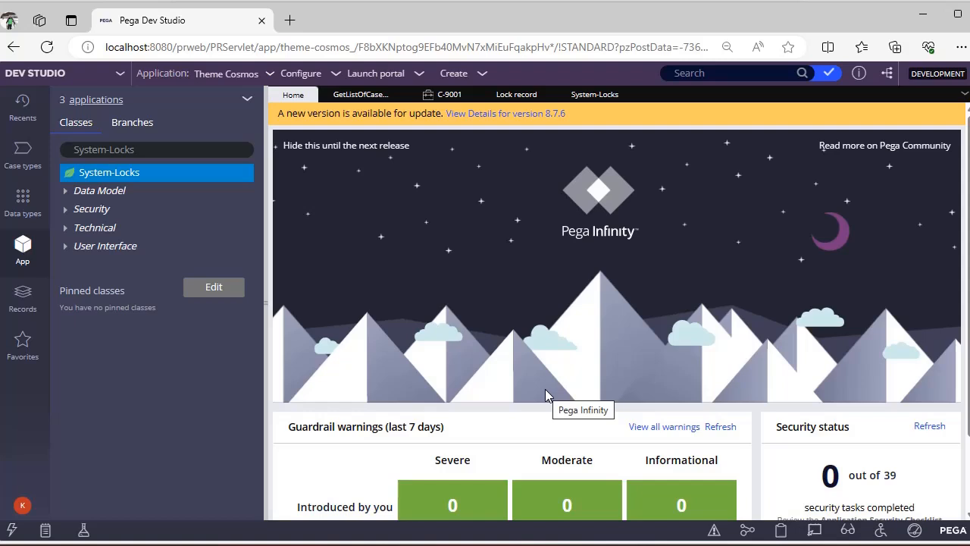
mouse_move(440, 194)
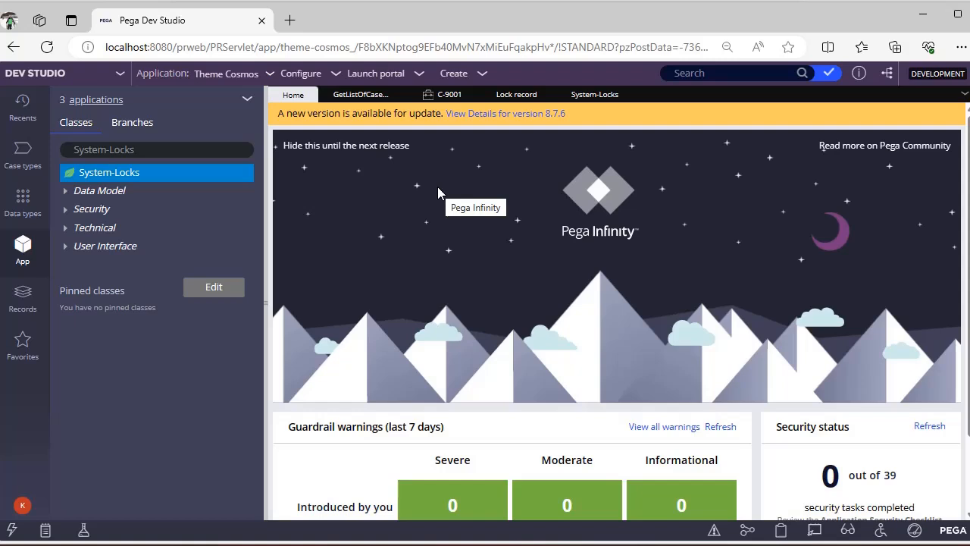
mouse_move(287, 194)
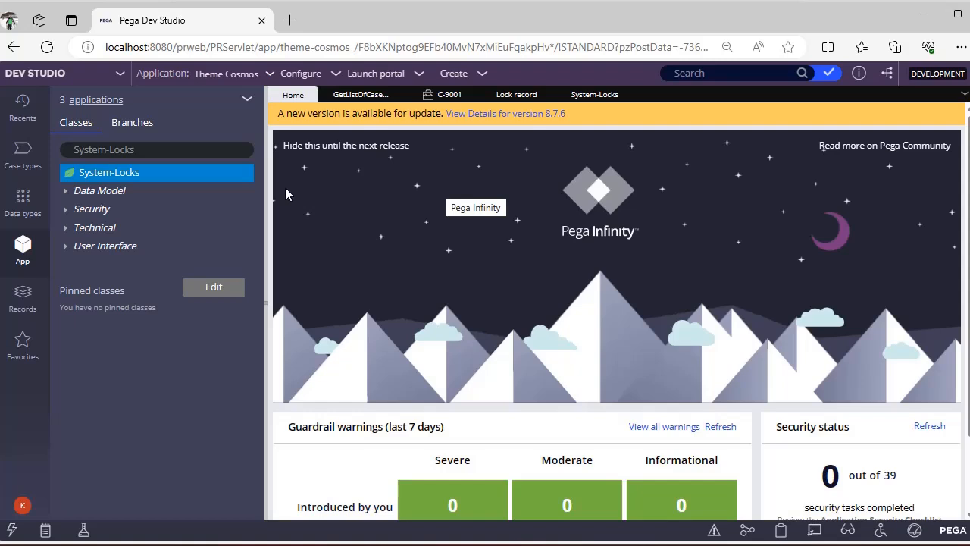
mouse_move(108, 175)
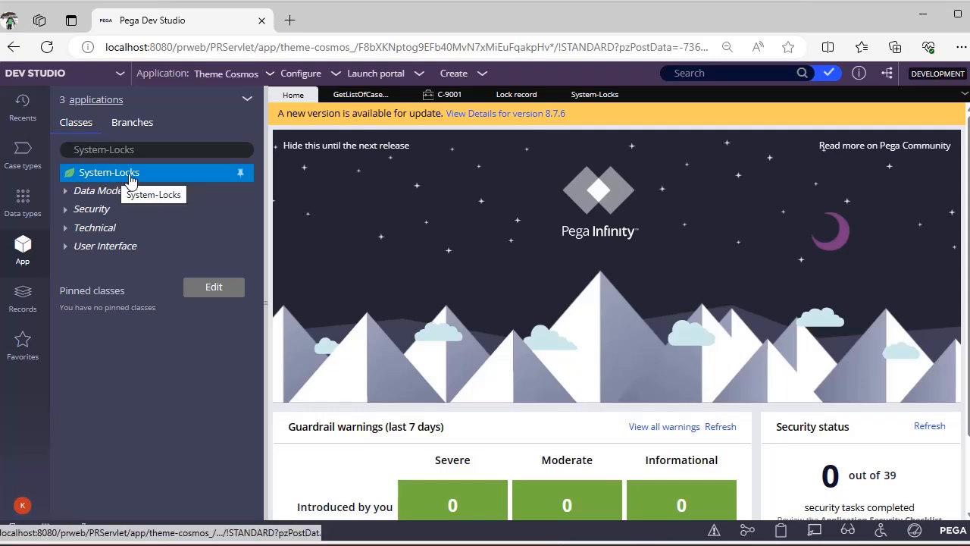
Open the System-Locks class and view its pxLockHandle key and System- parent class.
click(109, 172)
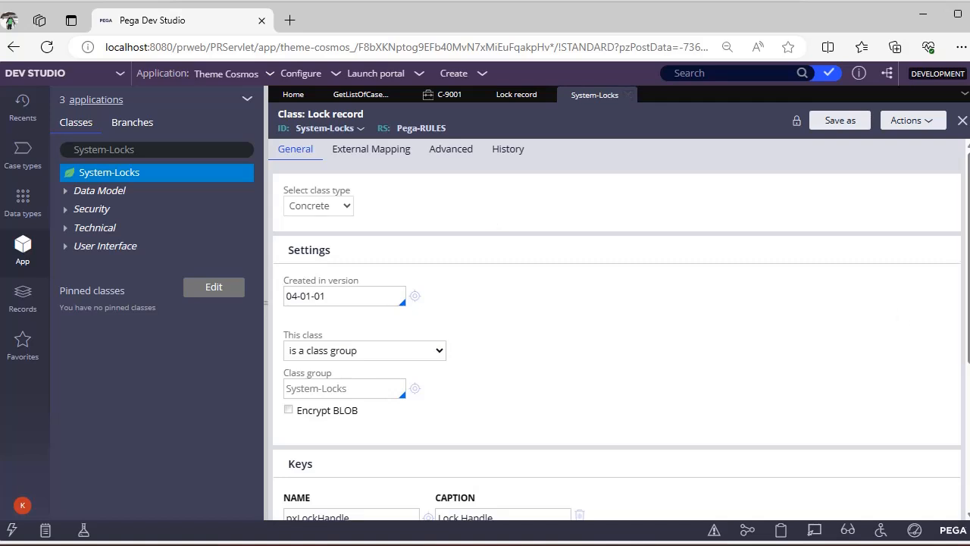
scroll(down, 3)
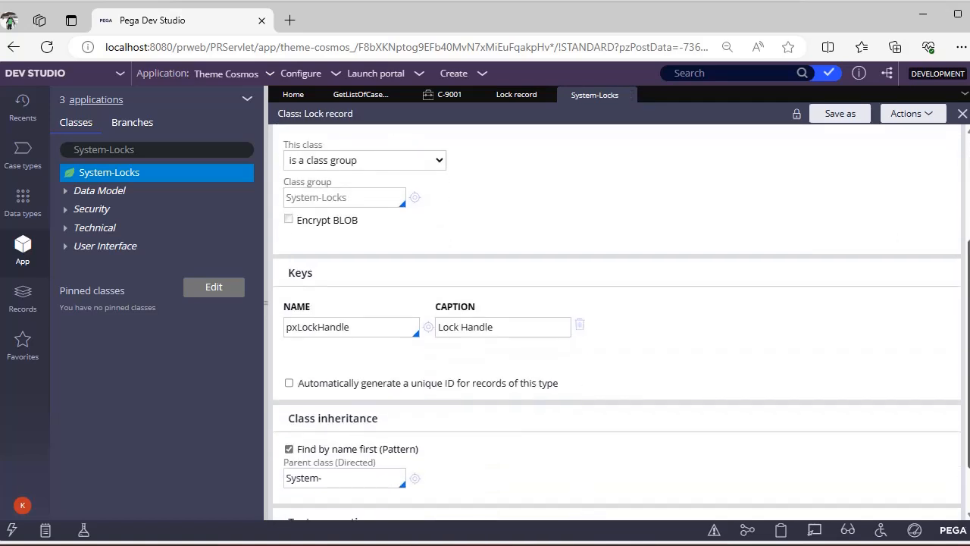
scroll(down, 3)
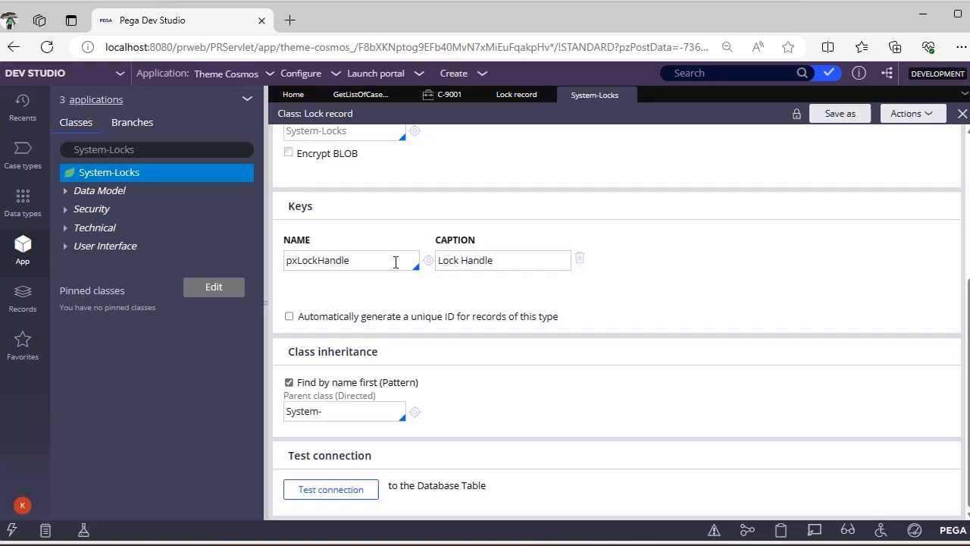
mouse_move(202, 135)
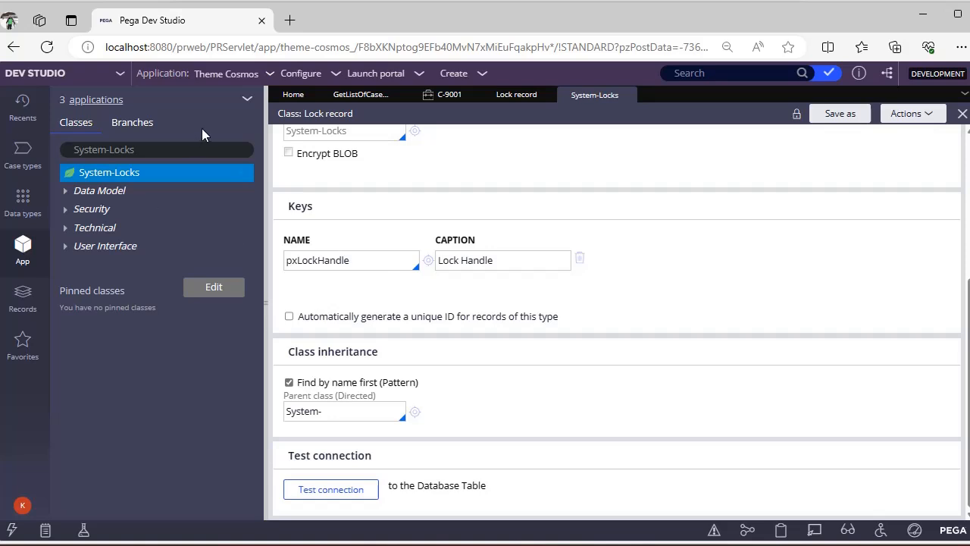
Search 'wo', load ORG-ThemeCos-Work-CollectEmployeeDetails, and review its inheritance chain.
double_click(104, 149)
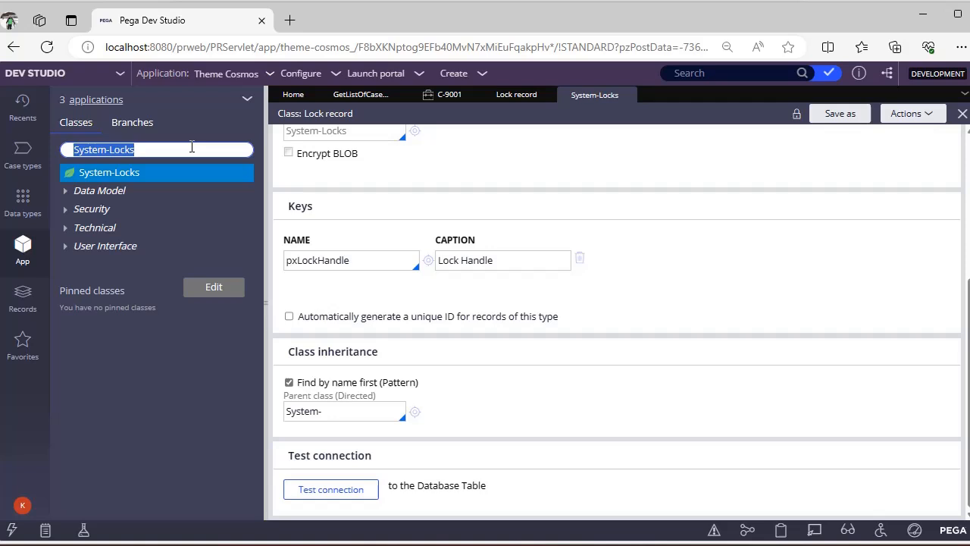
text(work-)
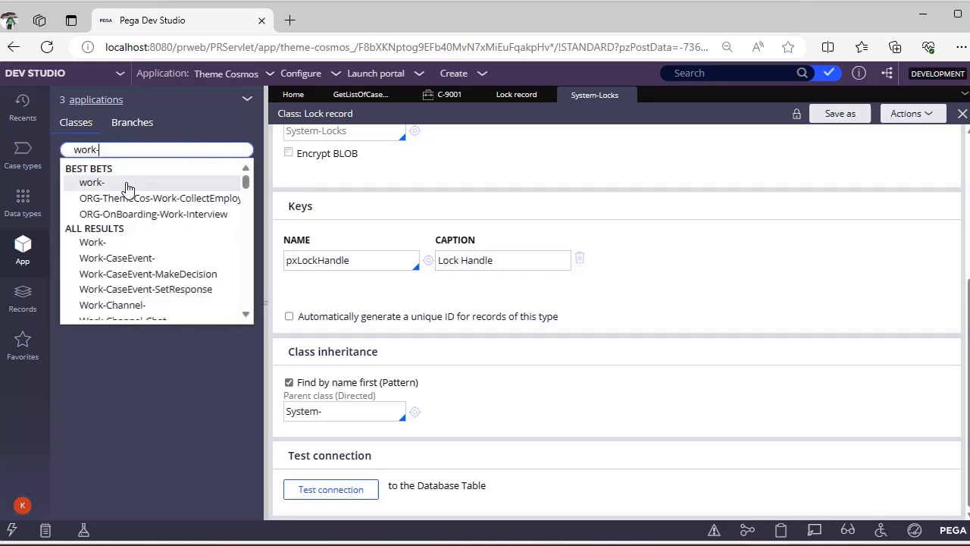
click(159, 198)
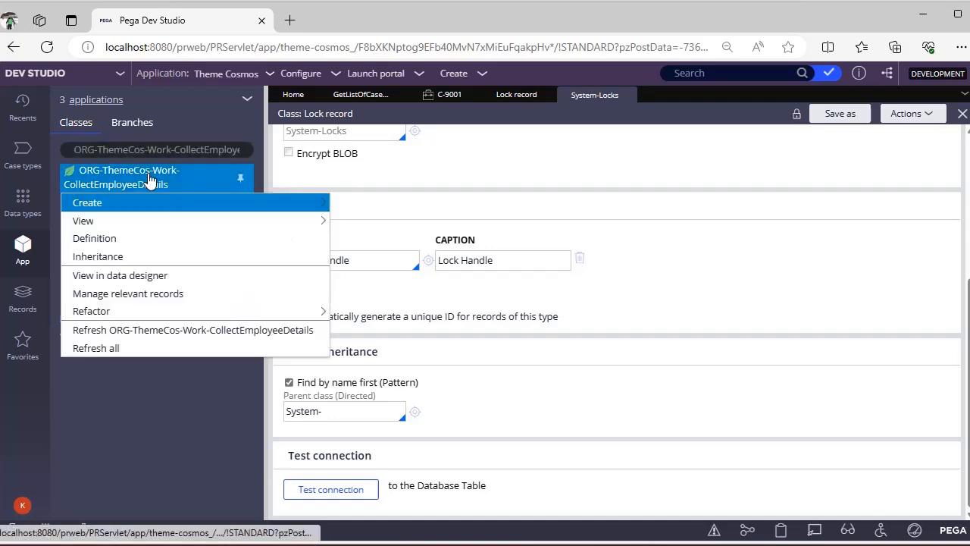
click(97, 256)
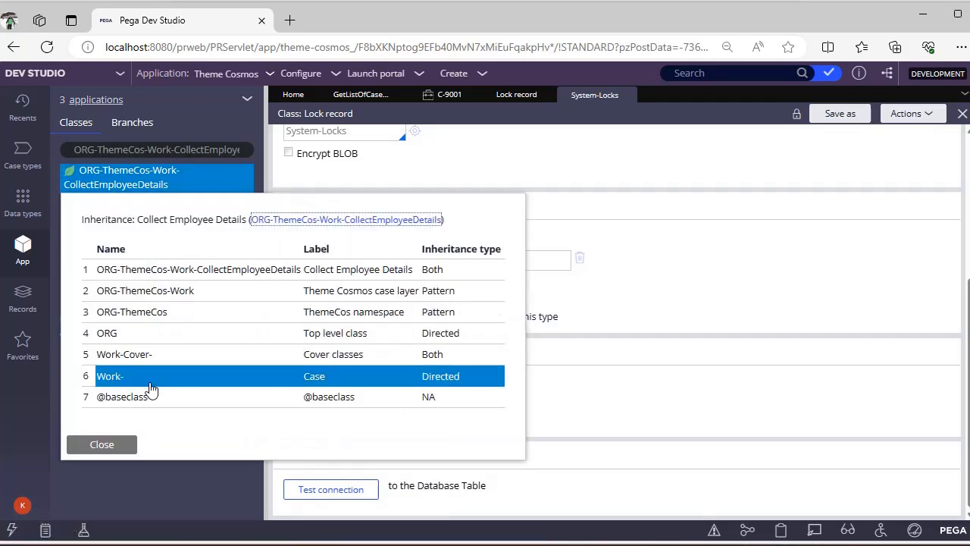
mouse_move(145, 383)
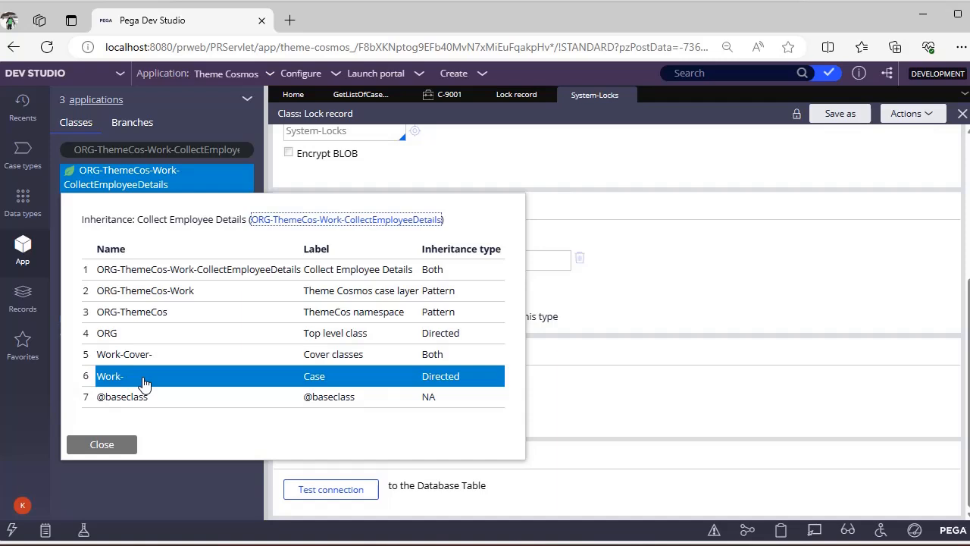
mouse_move(127, 451)
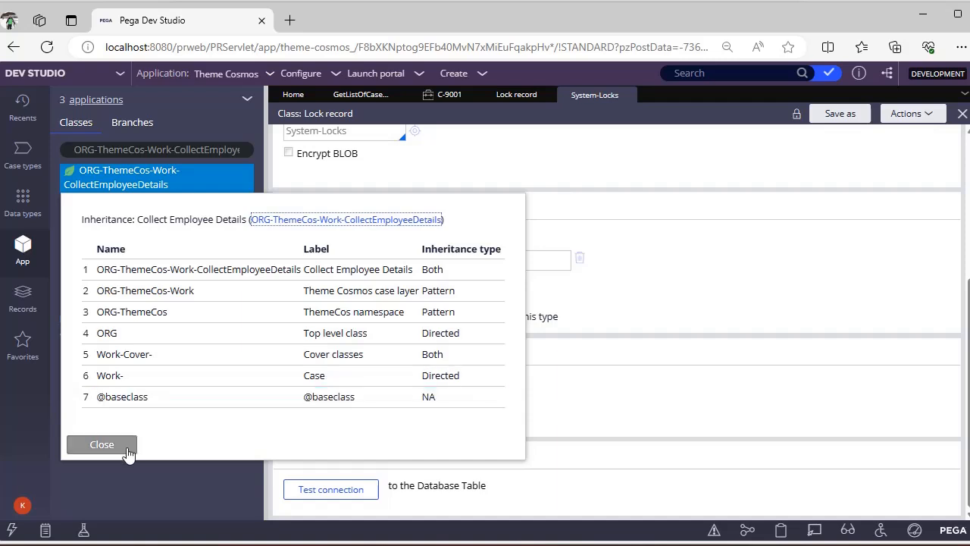
click(102, 445)
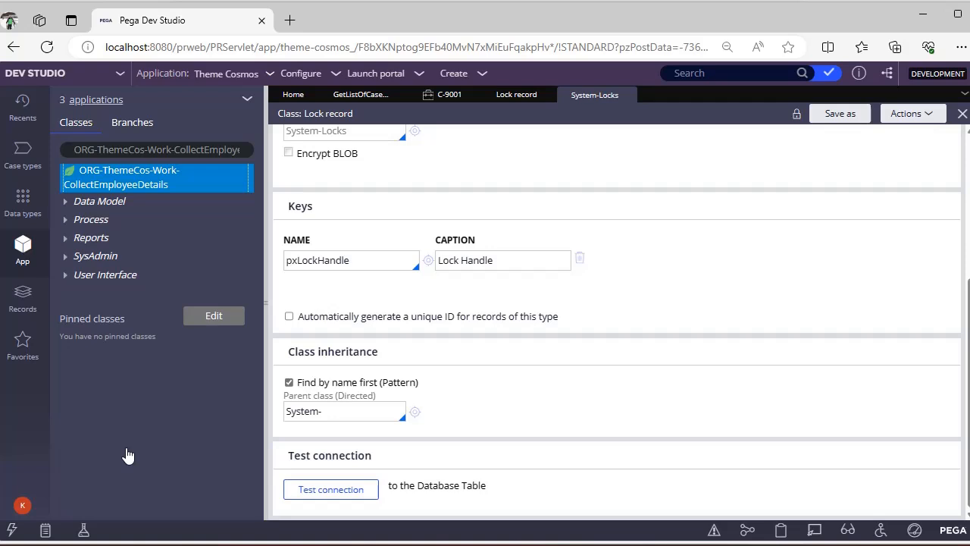
Show the GetListOfCasesWithLockDetails report's Query tab with the App Explorer collapsed.
click(361, 94)
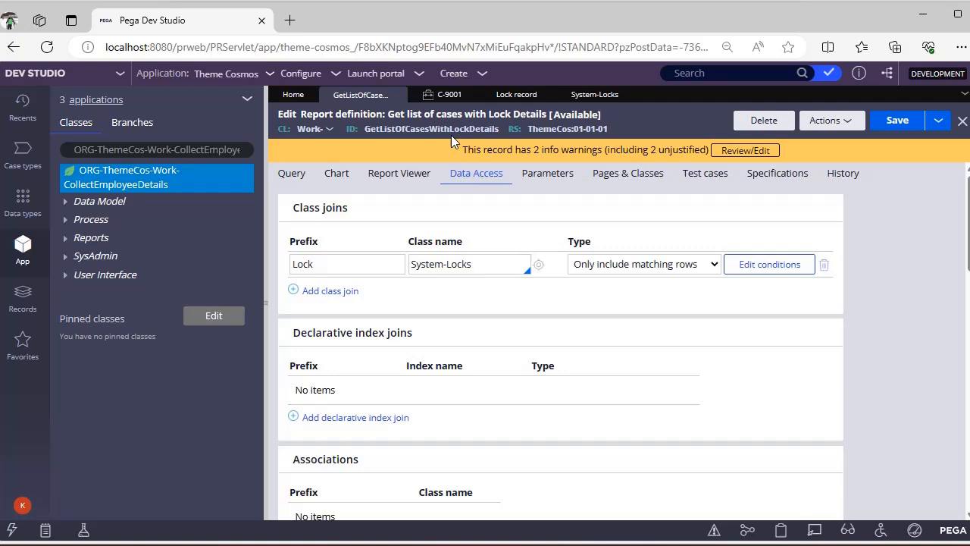
click(291, 173)
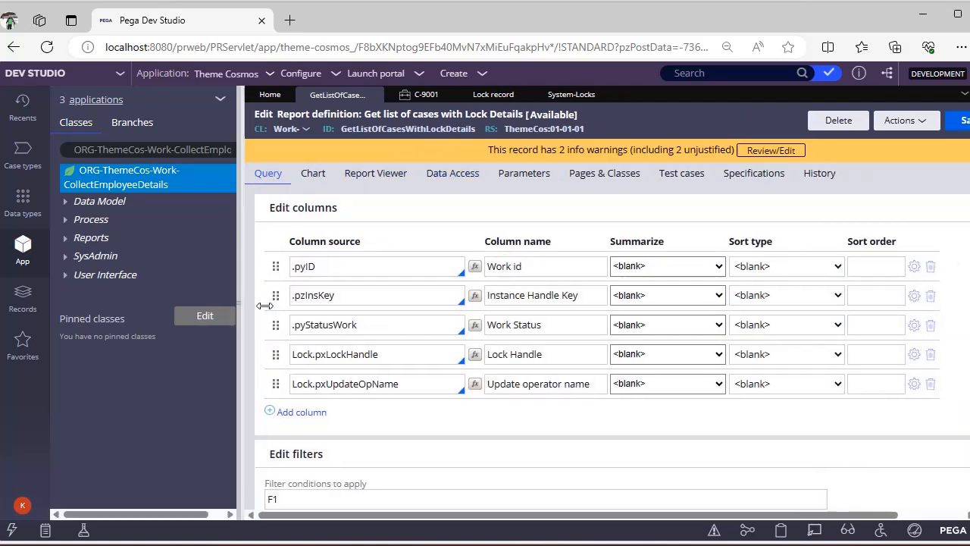
click(377, 266)
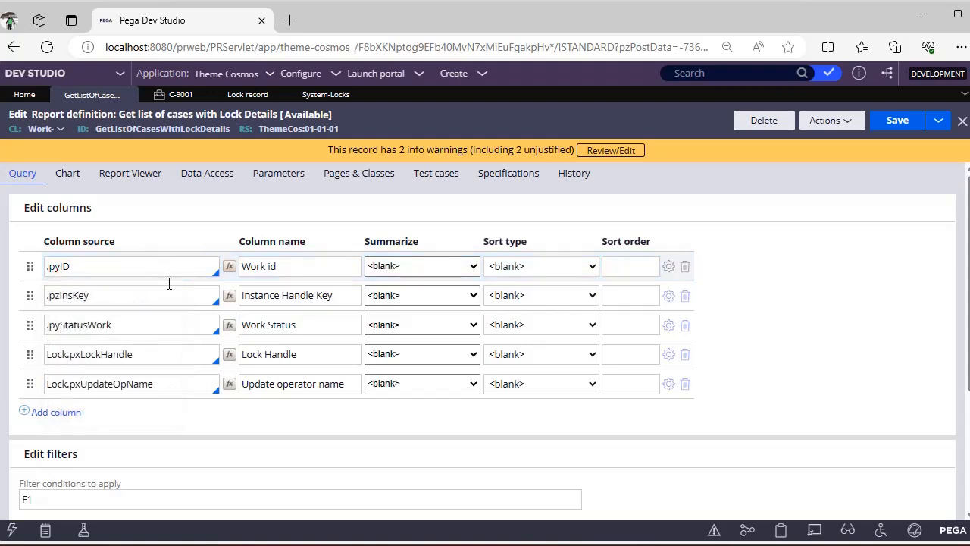
mouse_move(154, 326)
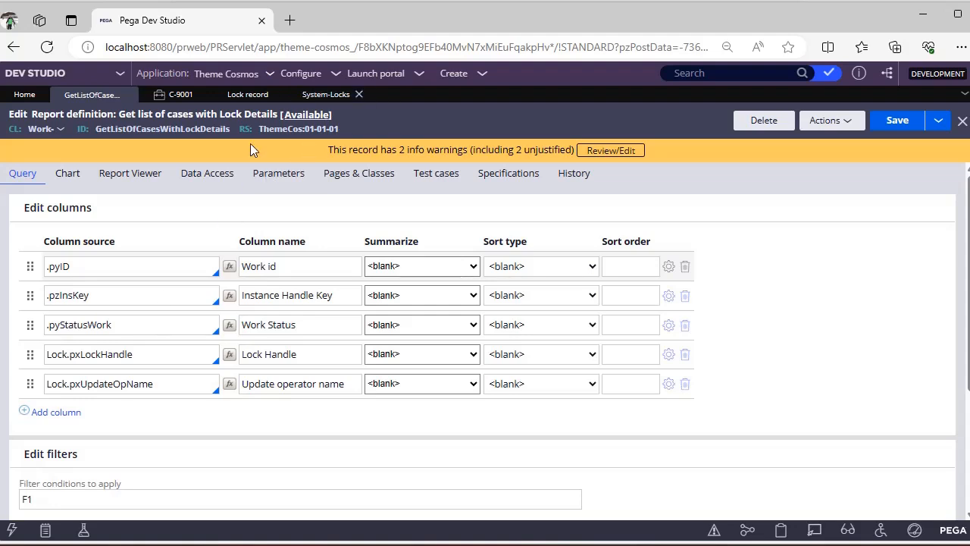
Inspect the Lock prefix join to System-Locks and its join type options.
click(206, 173)
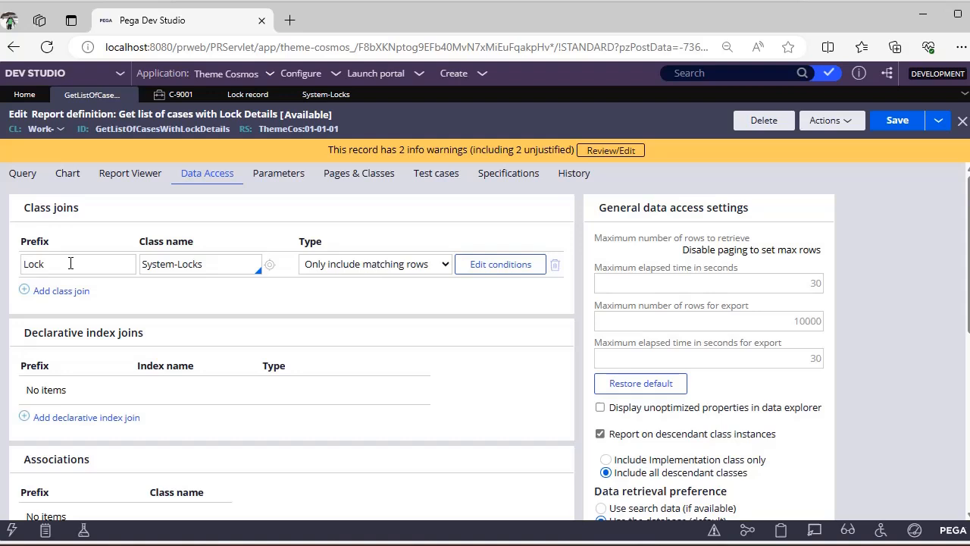
mouse_move(105, 233)
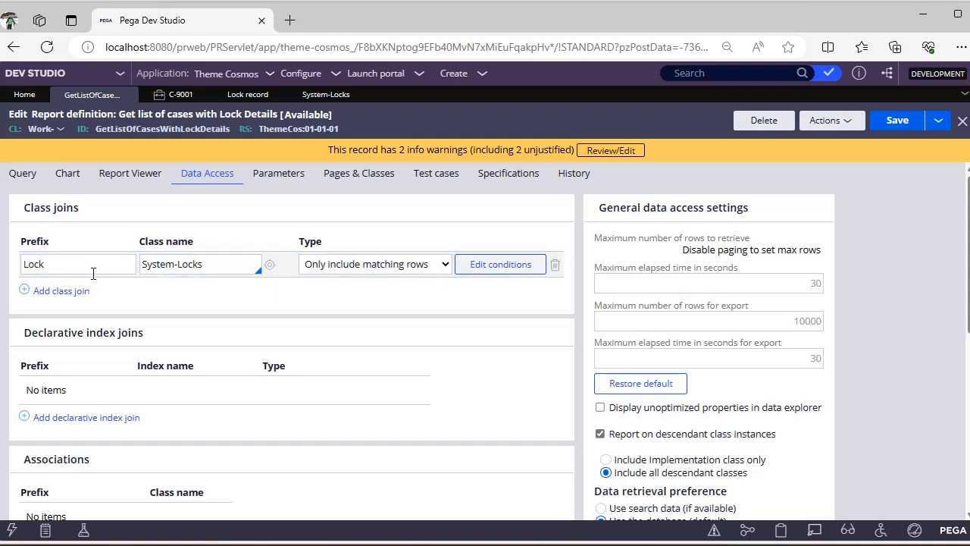
click(374, 264)
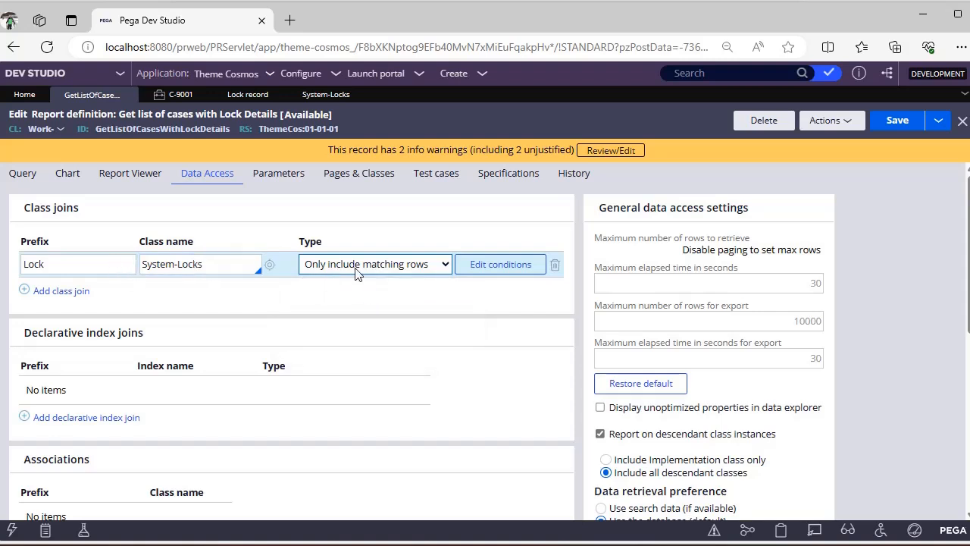
click(374, 264)
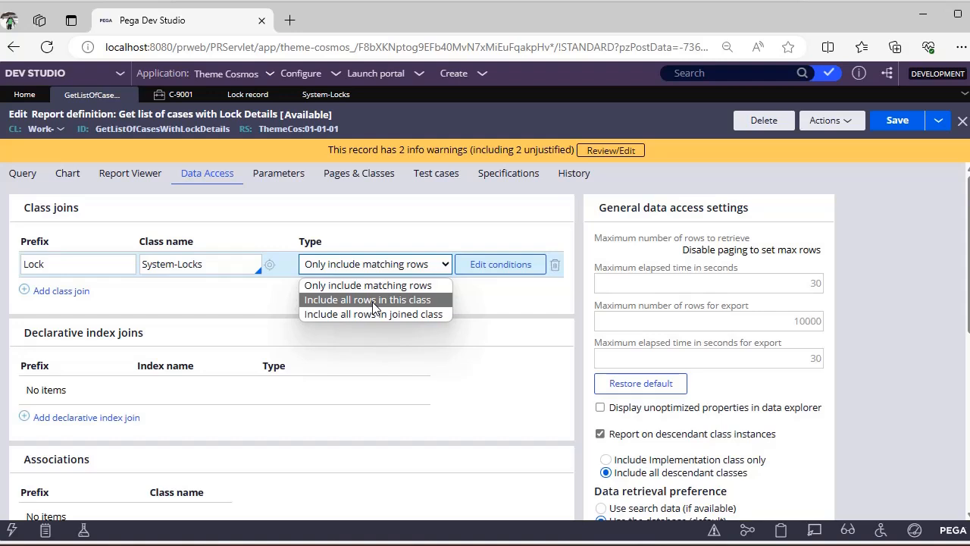
mouse_move(379, 285)
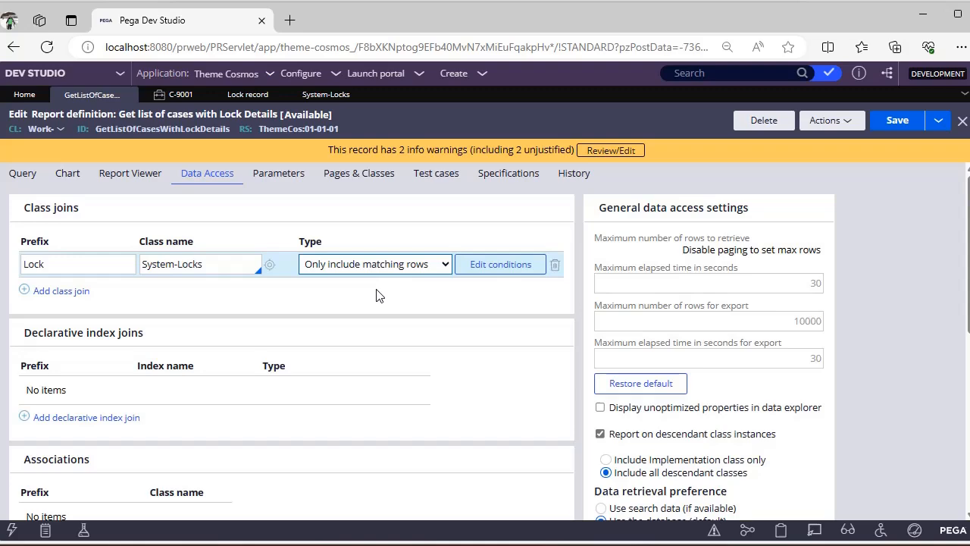
mouse_move(484, 271)
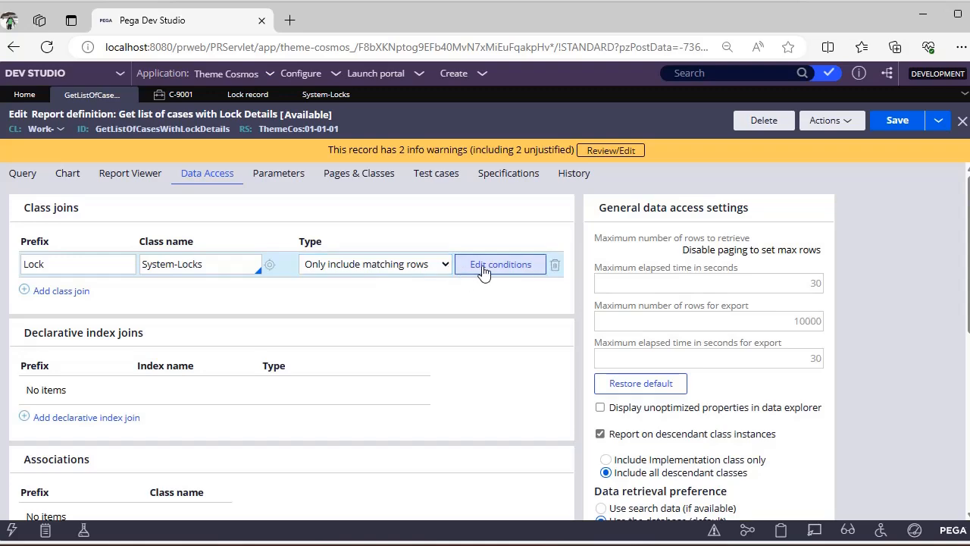
Review and submit the join condition Lock.pxLockHandle equal to .pzInsKey.
click(499, 264)
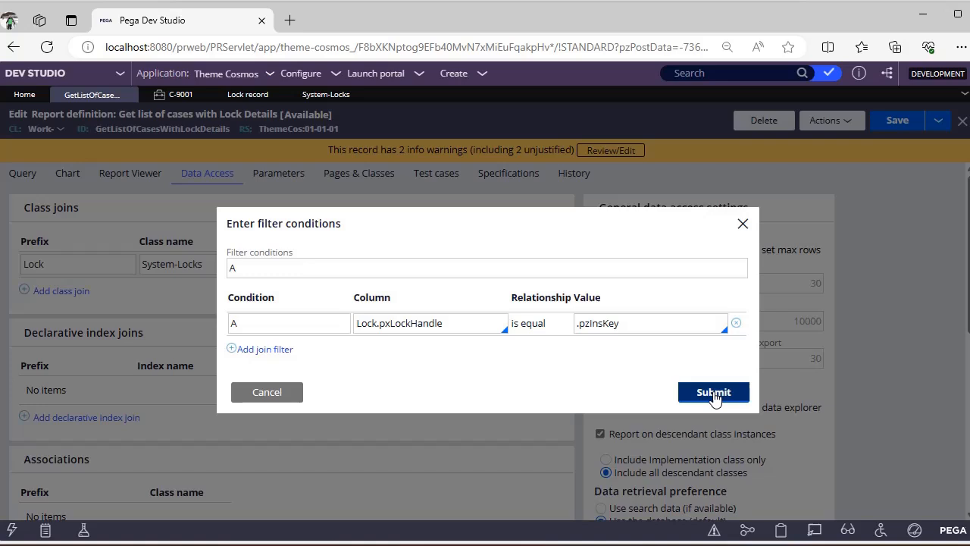
click(713, 392)
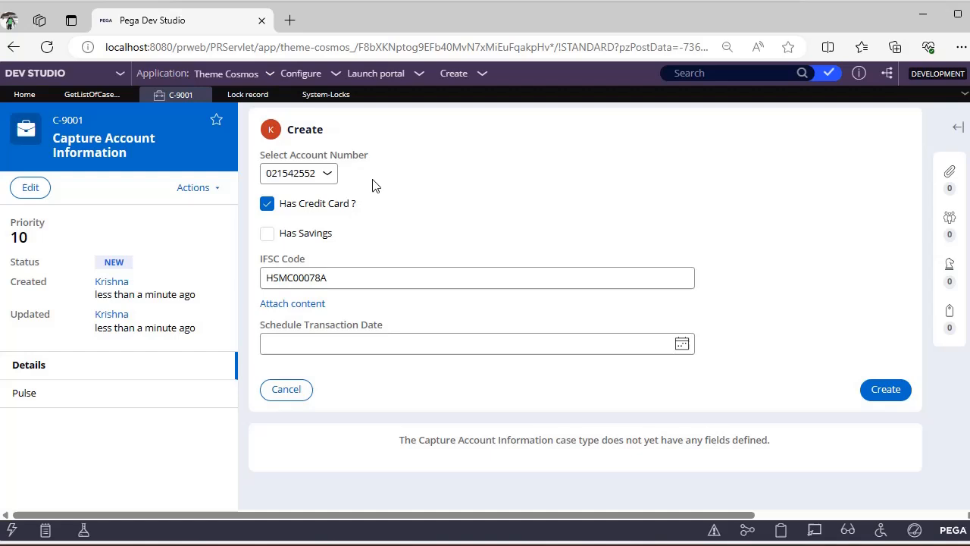
Switch to the System-Locks class record tab.
click(326, 94)
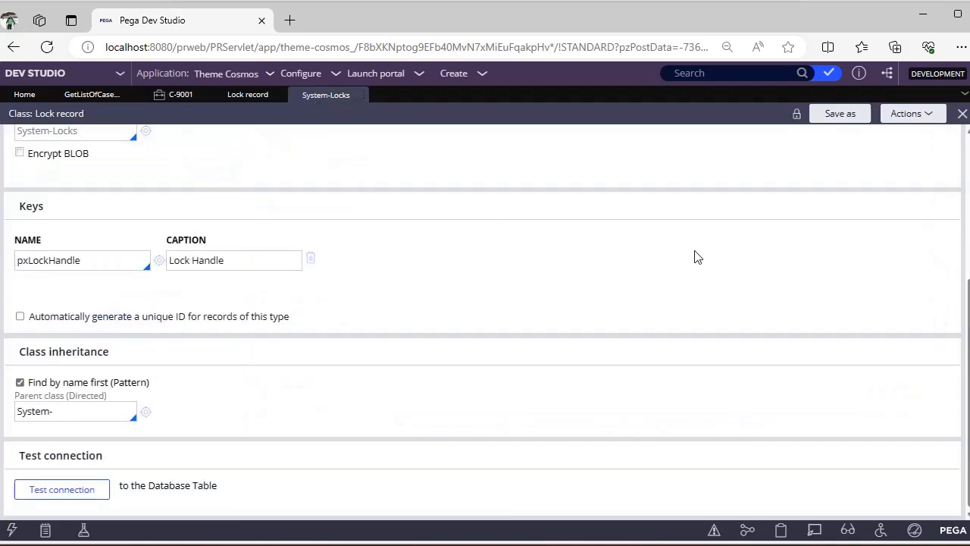
mouse_move(3, 304)
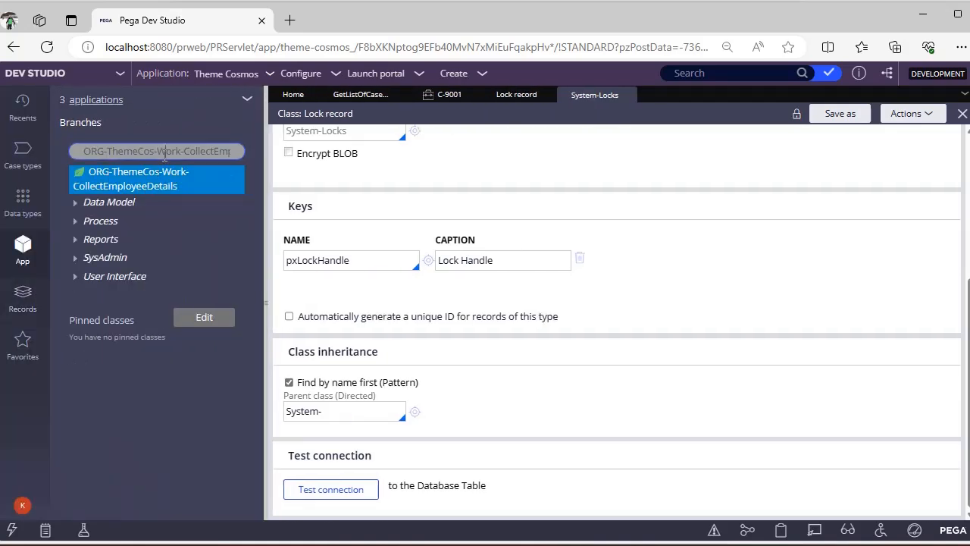
Search 'syst', open System-Locks, and return to the report's Data Access settings.
text(syst)
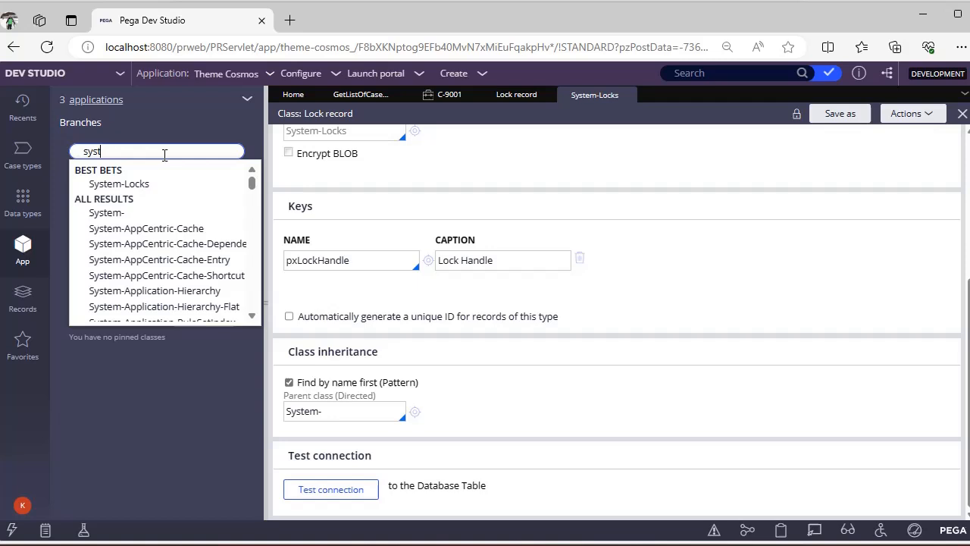
click(119, 183)
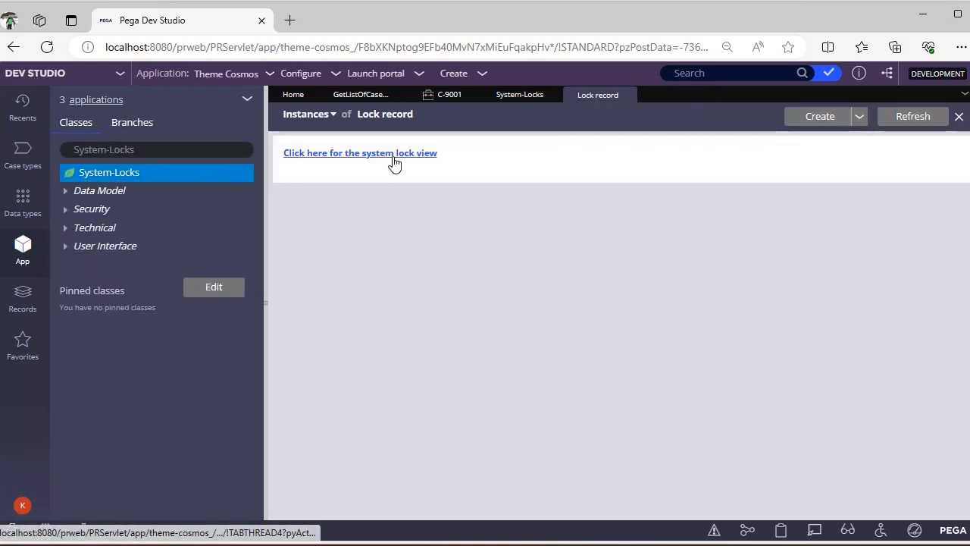
click(360, 152)
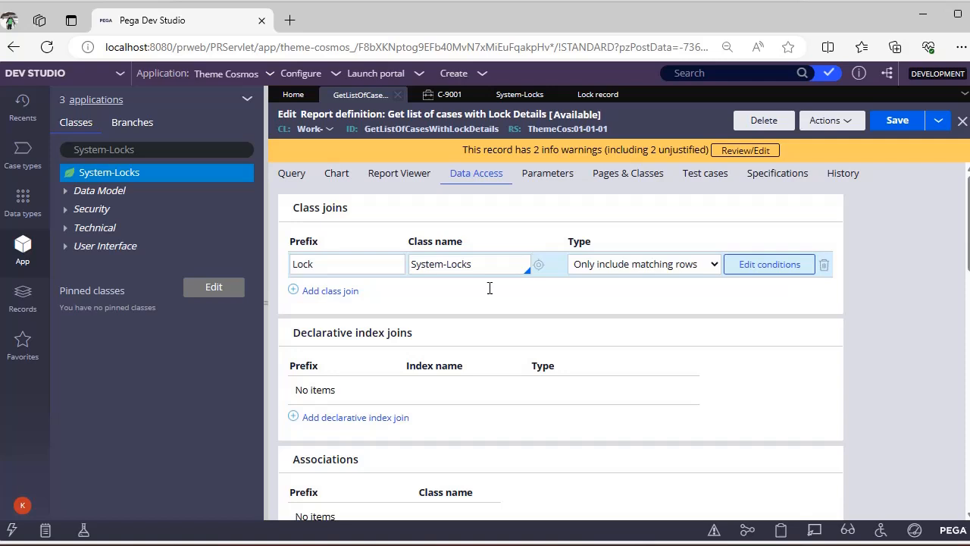
Review the five query columns and filter F1 excluding statuses starting with 'Resolved'.
click(291, 173)
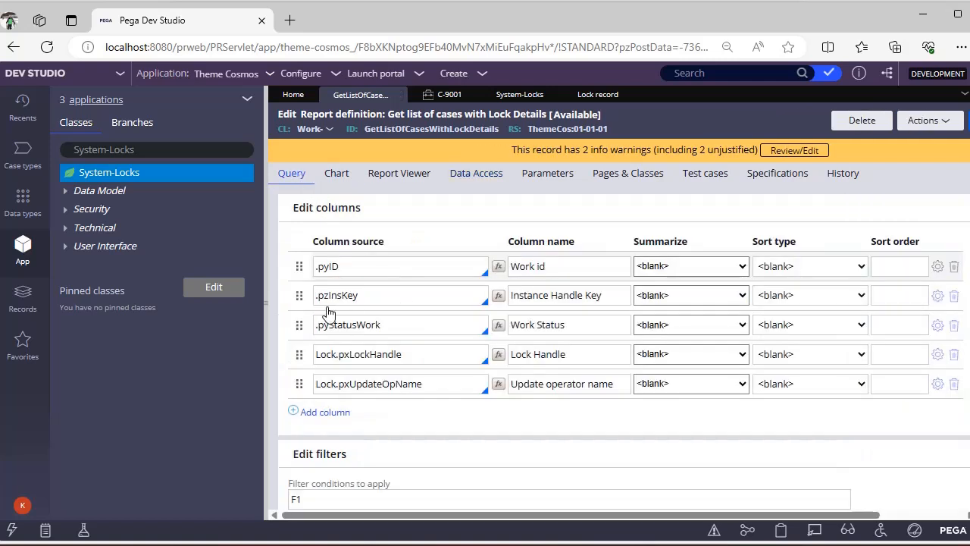
click(400, 384)
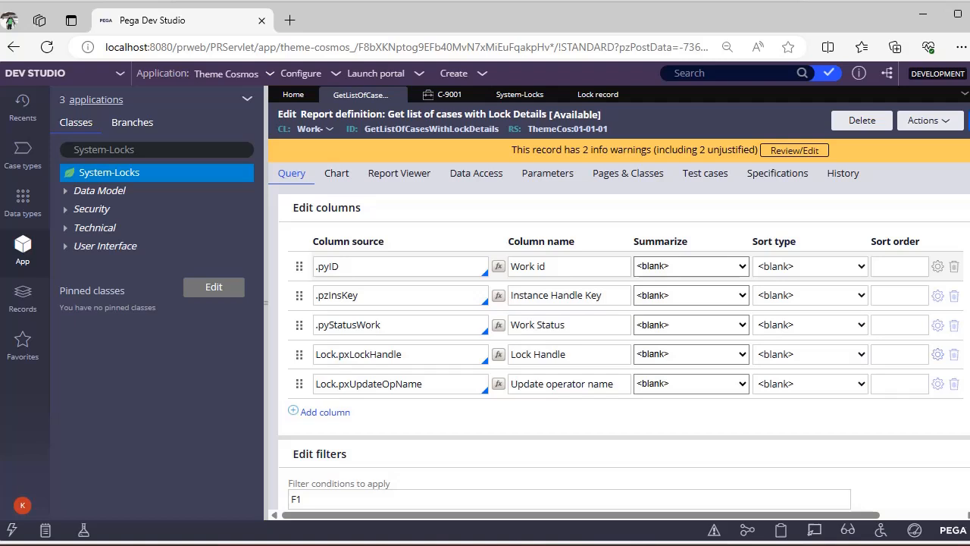
mouse_move(476, 160)
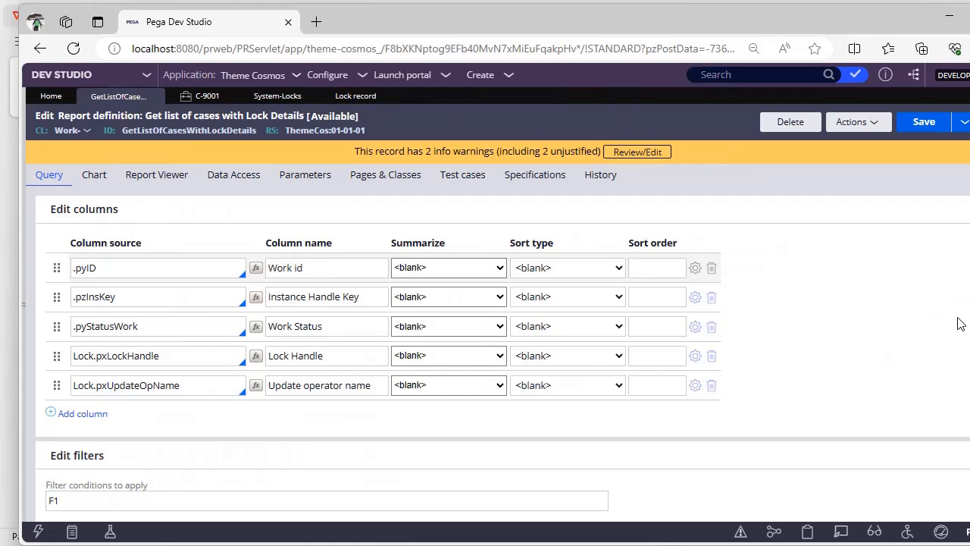
scroll(down, 3)
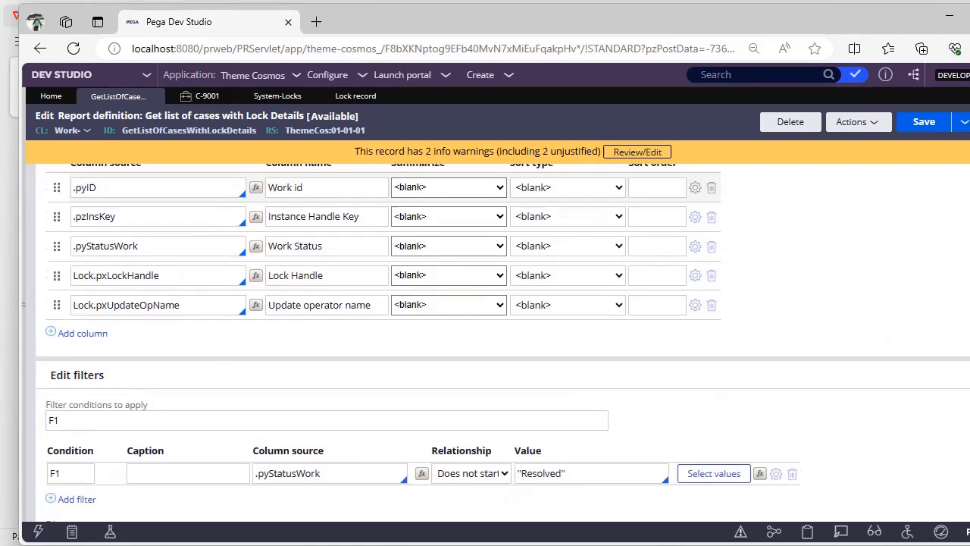
scroll(down, 3)
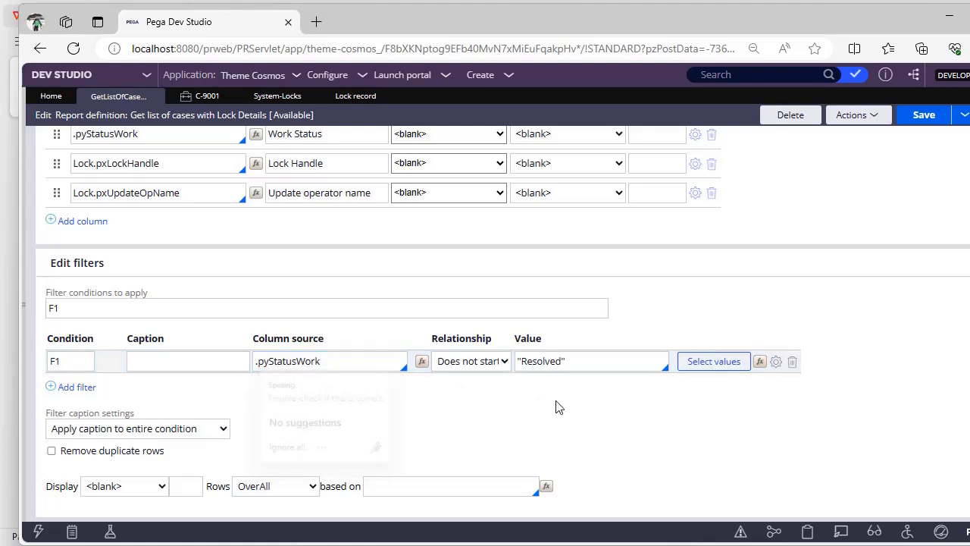
click(471, 361)
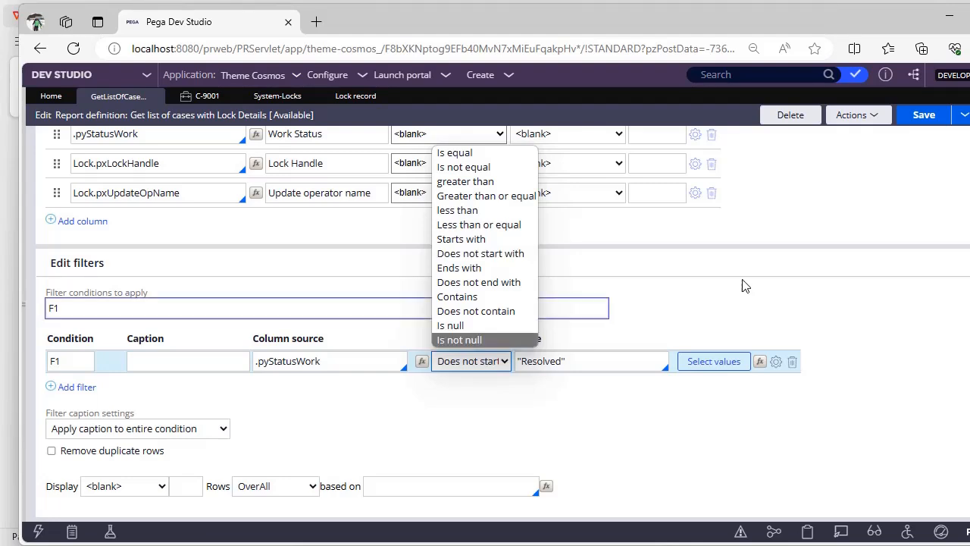
click(857, 114)
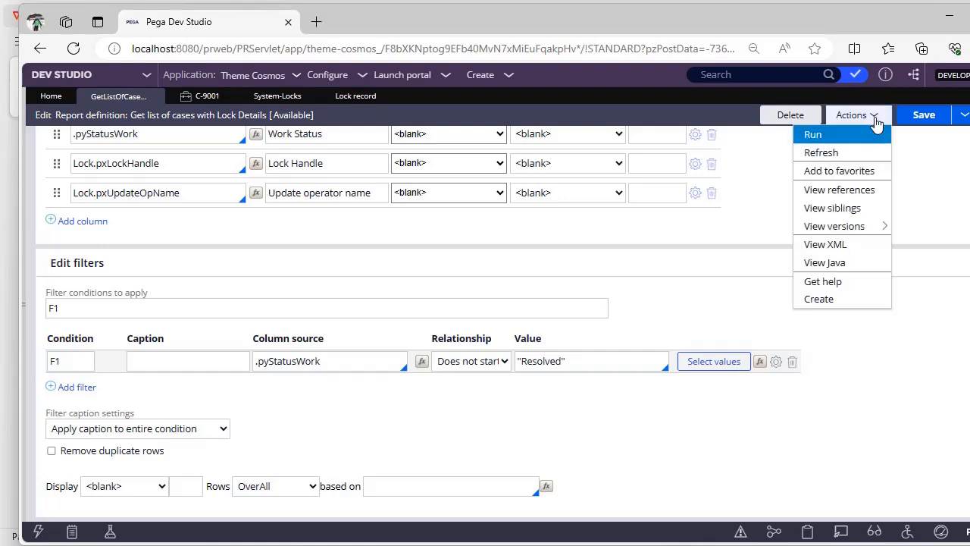
Run the report, returning case C-9001 with status New, locked by Krishna.
click(812, 134)
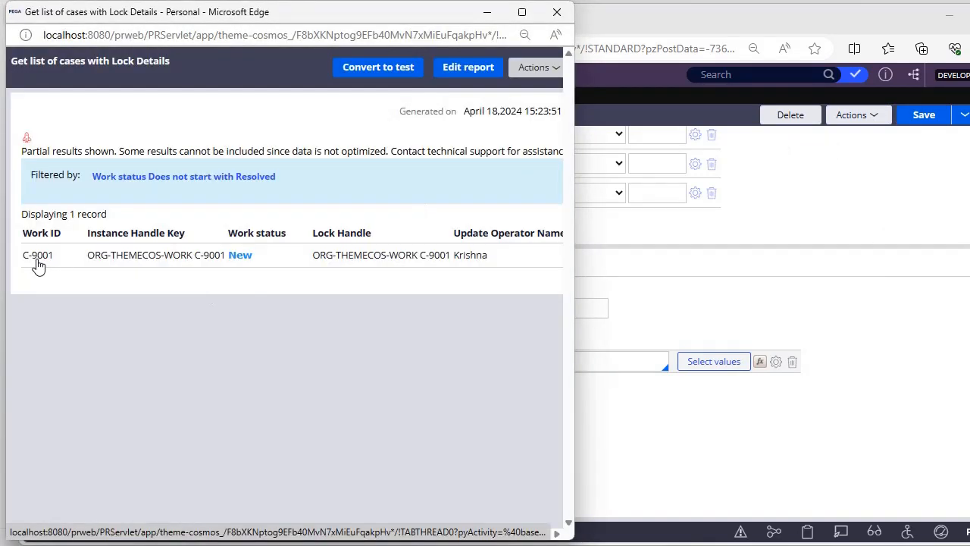
mouse_move(156, 258)
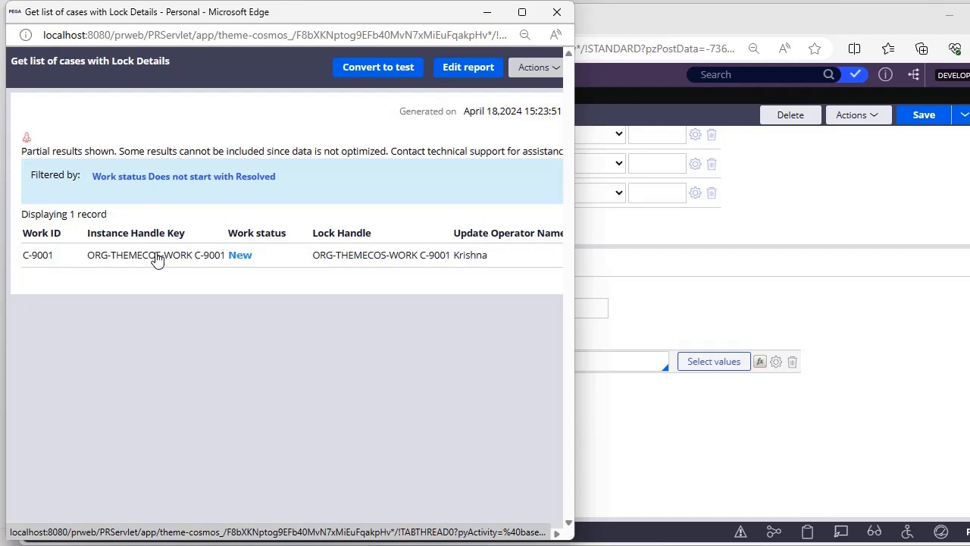
mouse_move(325, 258)
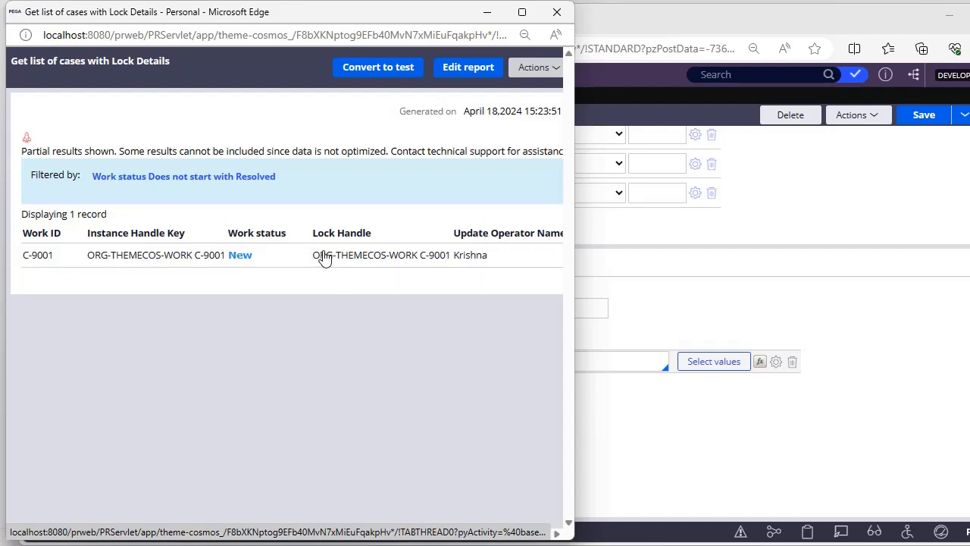
mouse_move(157, 265)
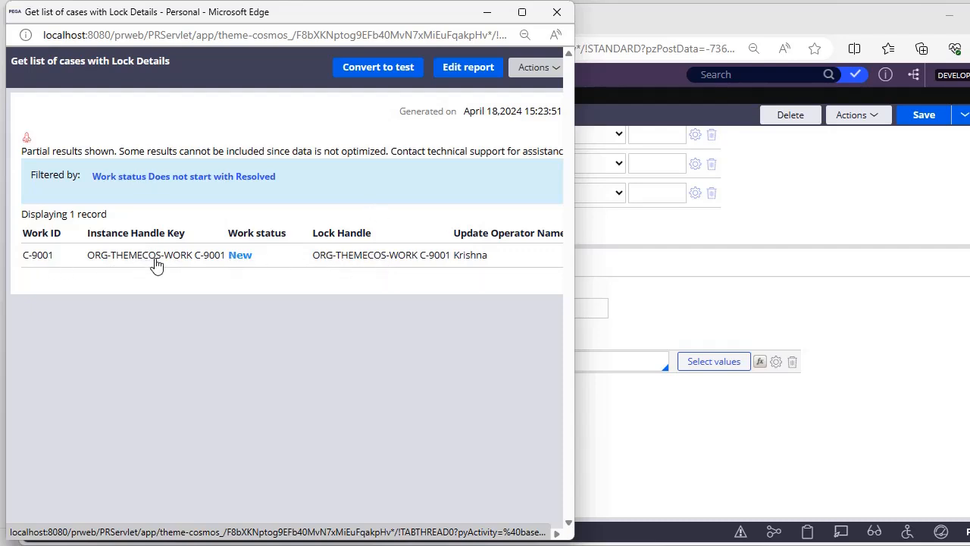
mouse_move(399, 265)
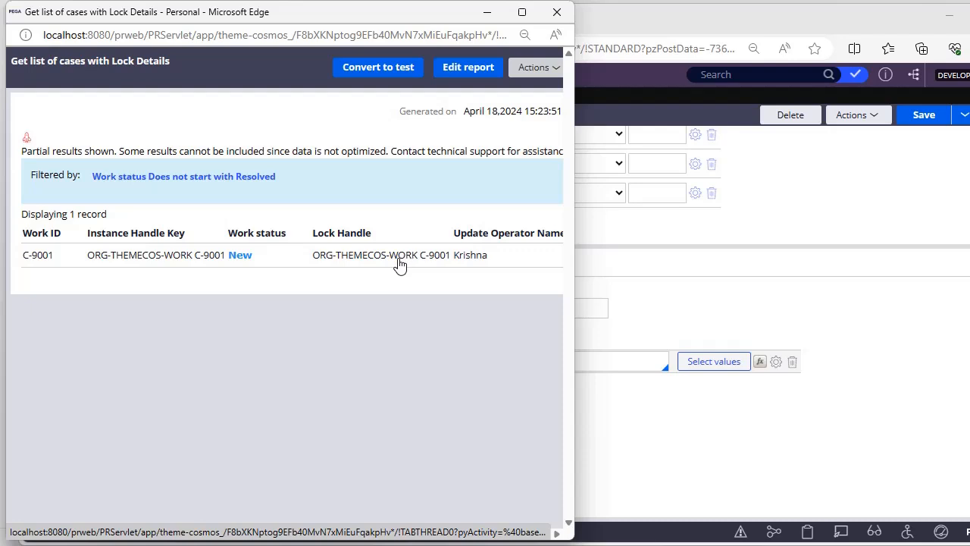
mouse_move(374, 260)
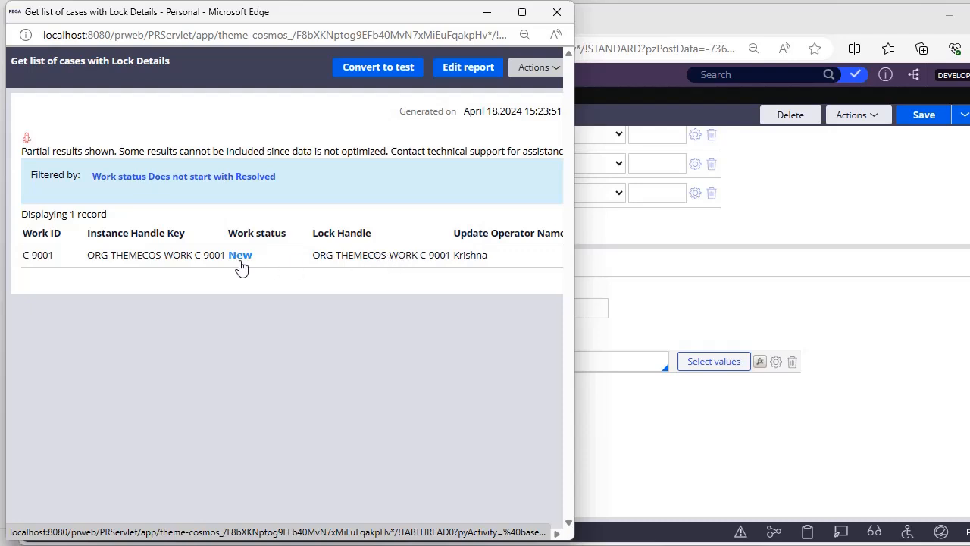
mouse_move(490, 265)
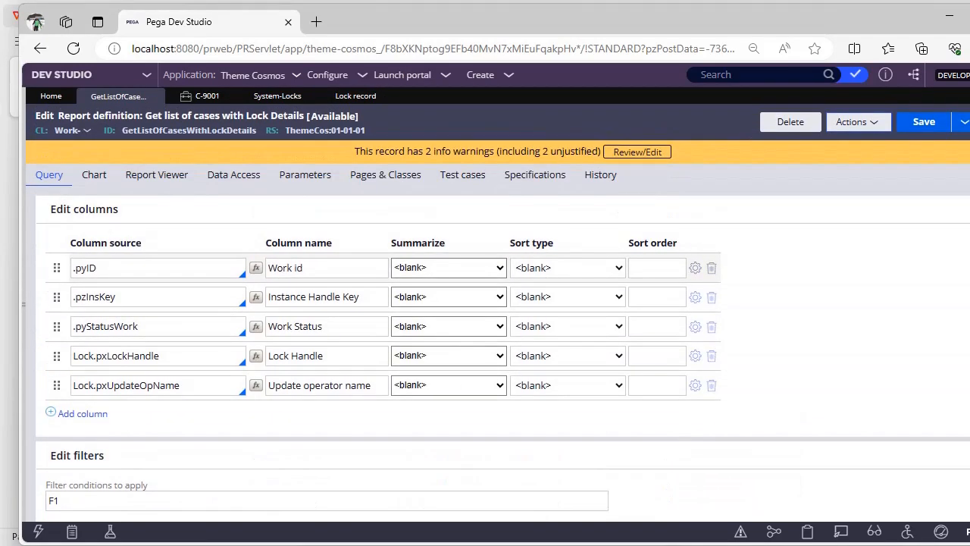
Scroll through the report's five query columns and filter F1 again.
scroll(down, 3)
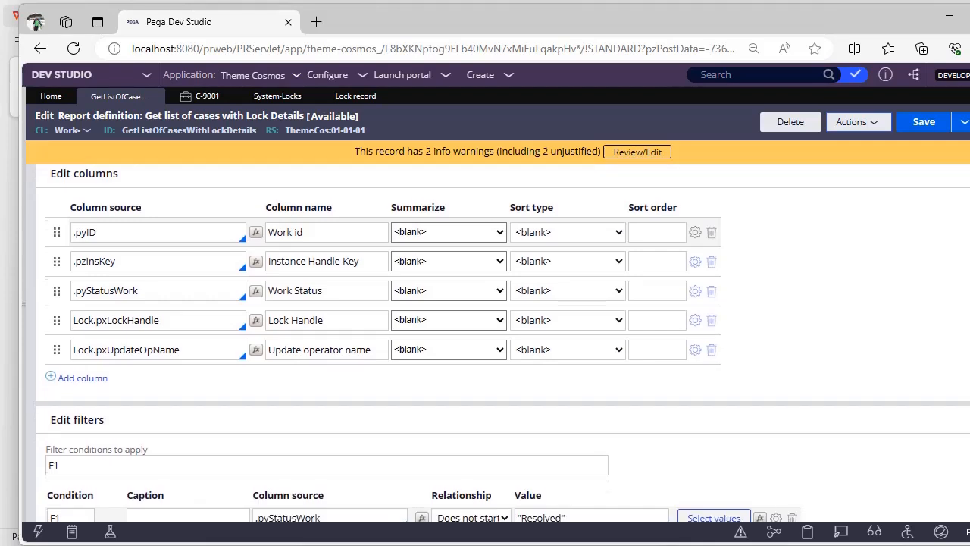
scroll(down, 3)
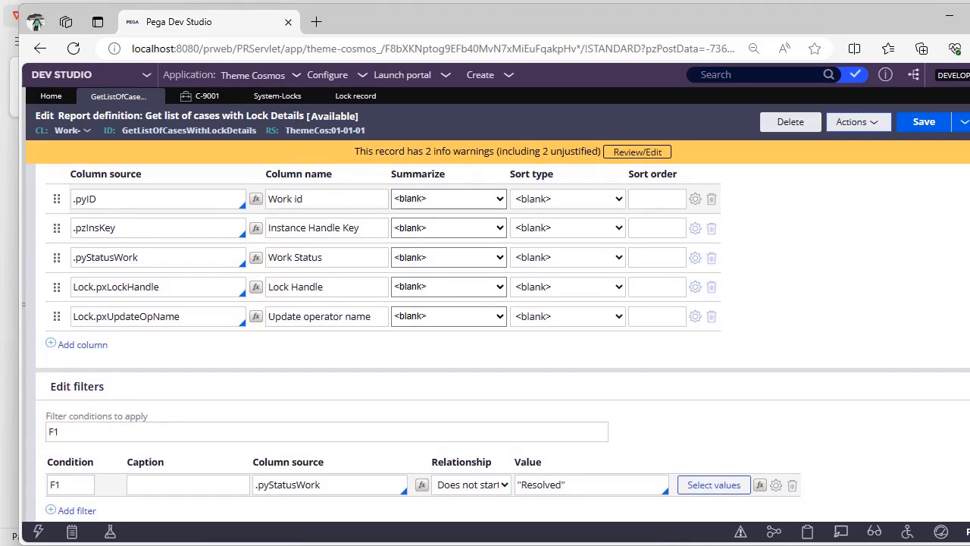
scroll(down, 3)
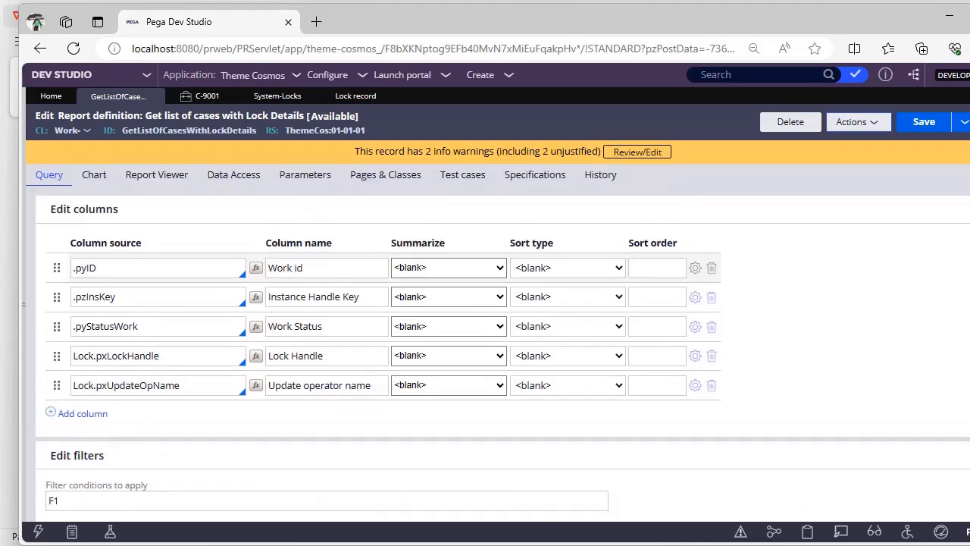
Review the Lock class join condition pxLockHandle = .pzInsKey without changing it.
click(233, 174)
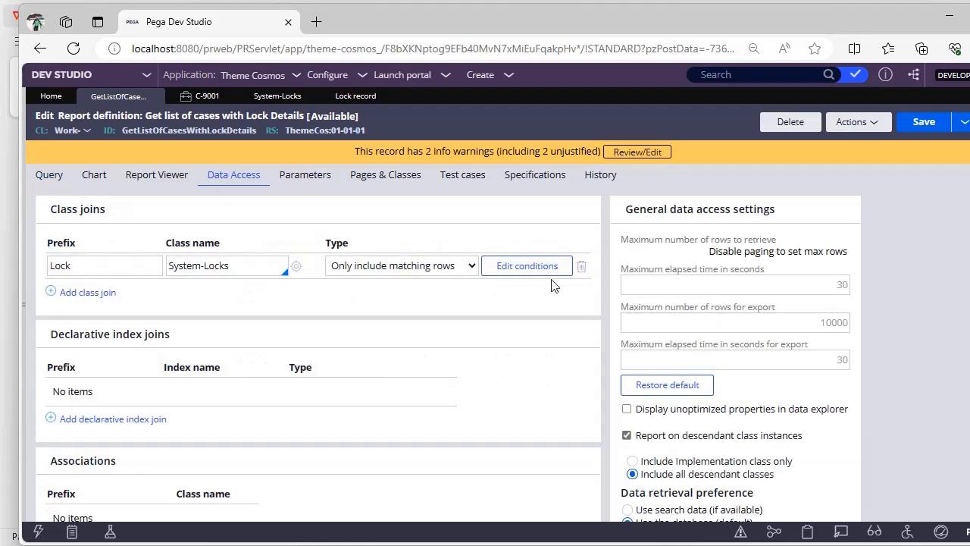
click(526, 265)
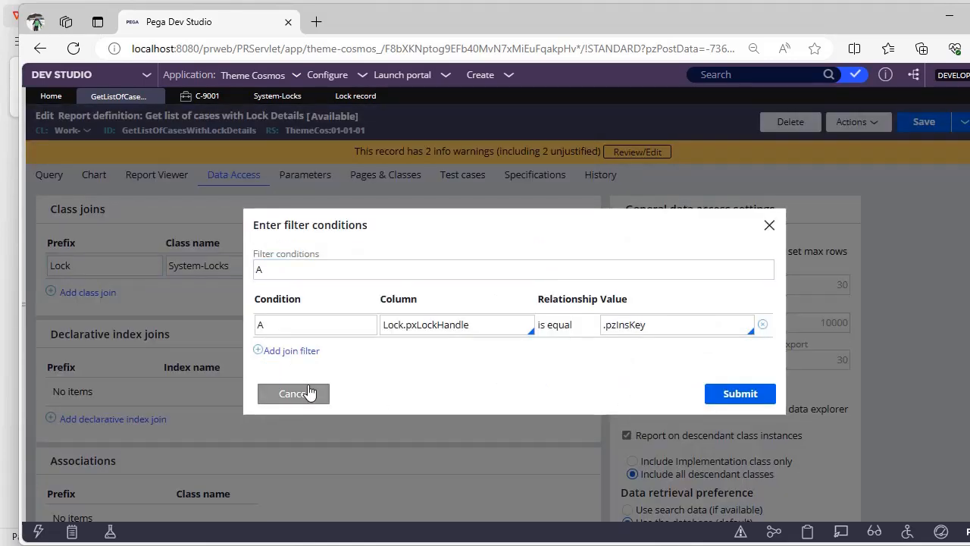
click(293, 393)
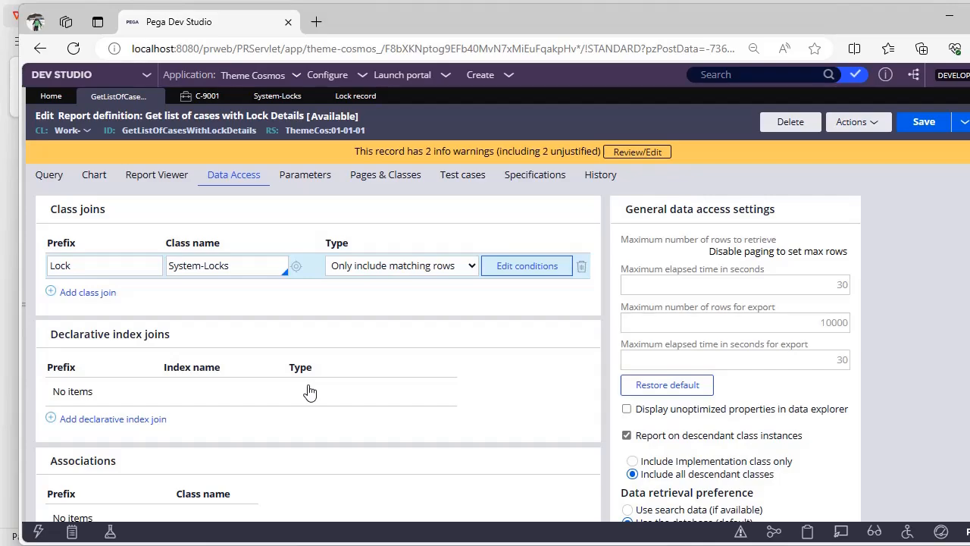
scroll(down, 3)
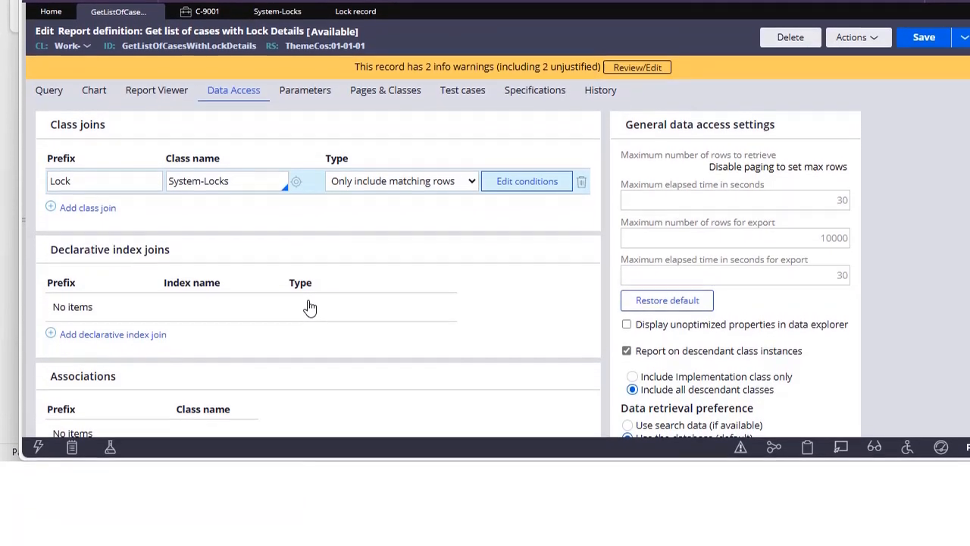